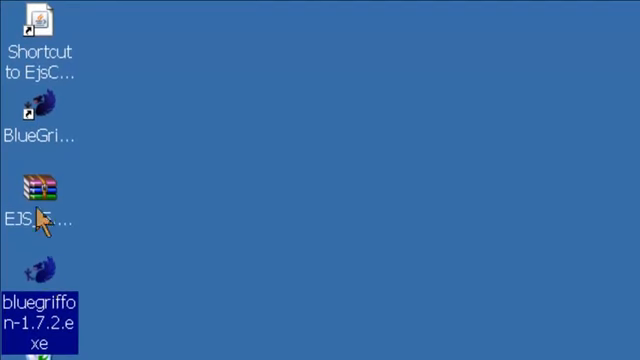
Extract EJS_5.1_150125.zip into its own EJS_5.1_150125 folder on the desktop.
click(38, 190)
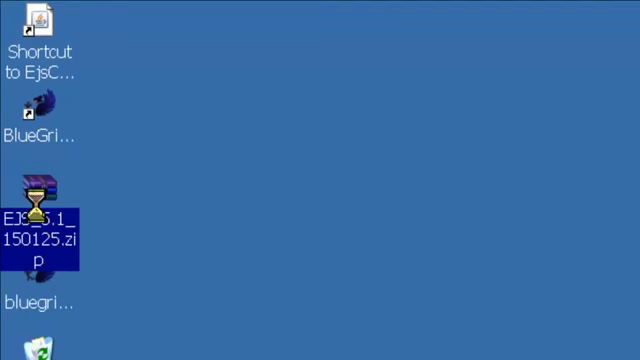
right_click(40, 230)
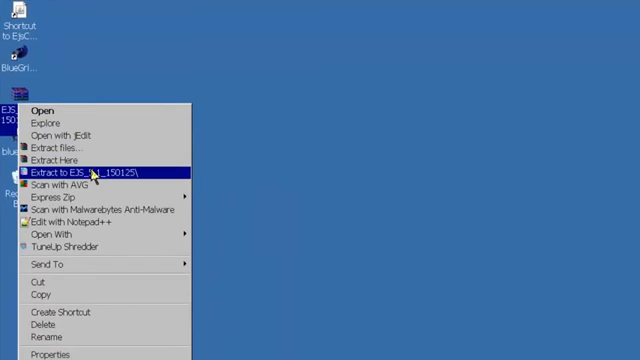
click(85, 171)
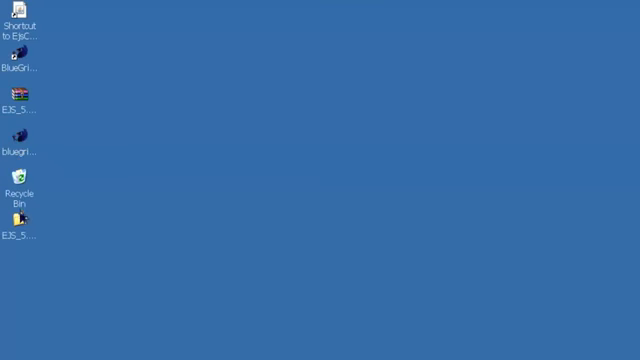
click(14, 138)
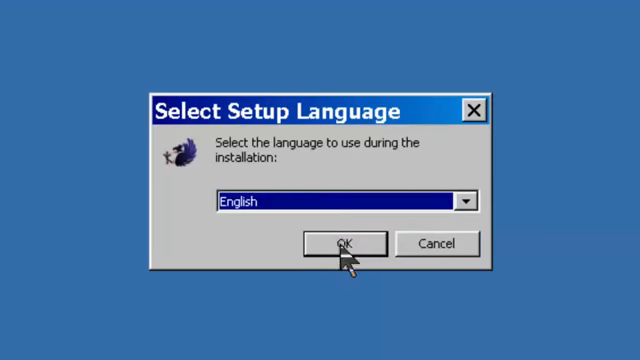
Install BlueGriffon in English with the default BlueGriffon Start Menu folder and shortcut icons.
click(347, 243)
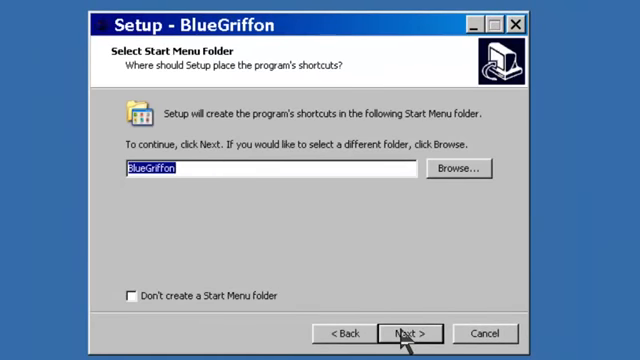
click(402, 333)
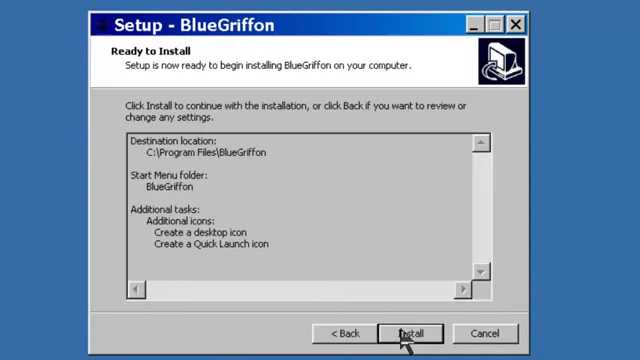
click(398, 333)
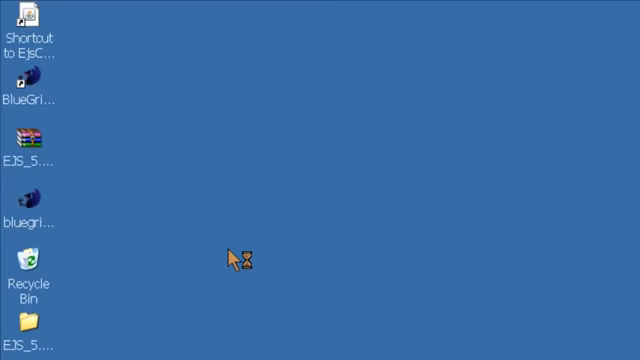
Launch BlueGriffon from its desktop shortcut and dismiss the missing Quiz.xhtml alert.
click(33, 83)
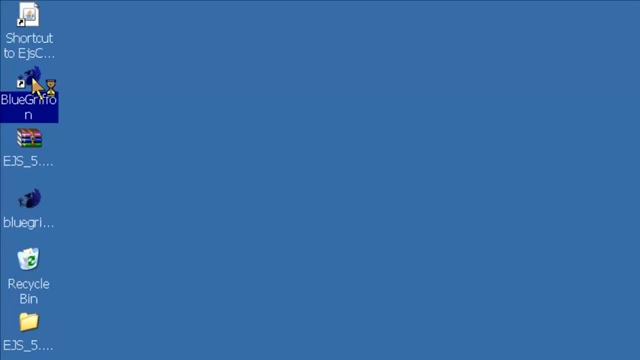
double_click(34, 85)
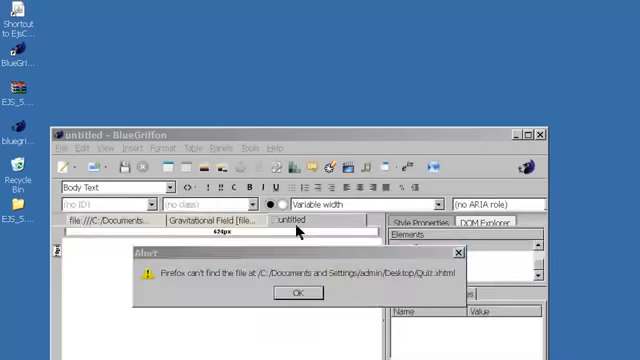
click(297, 292)
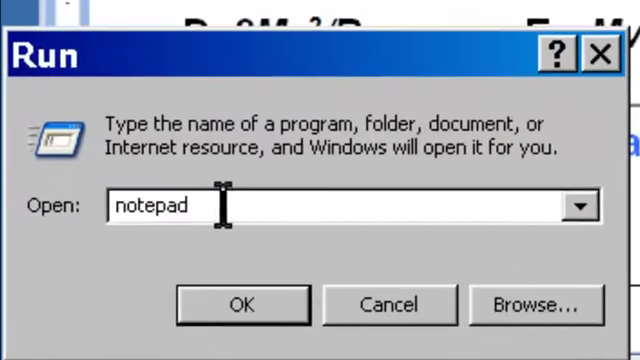
Start Notepad from the Windows Run prompt.
click(240, 305)
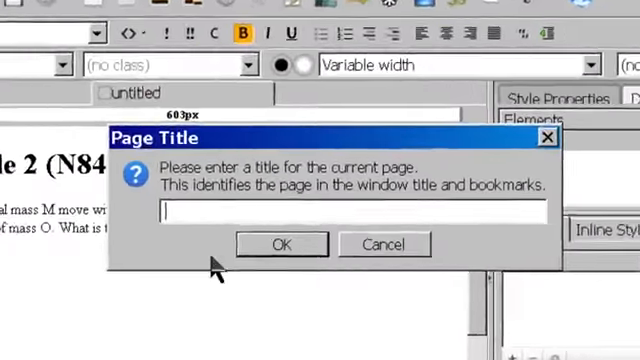
Enter a title for the worked-example page in the Page Title dialog.
click(281, 243)
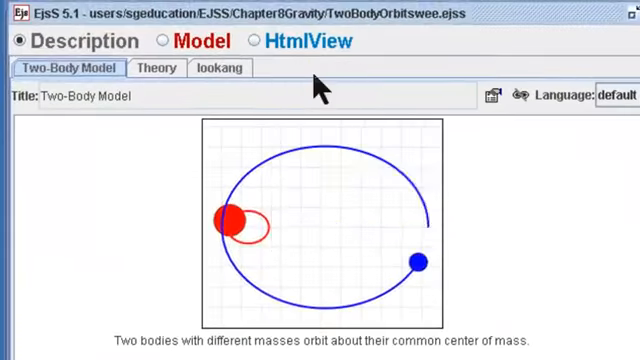
Add an Intro Page to the description and start loading an existing page from the Chapter8Gravity folder into it.
click(165, 67)
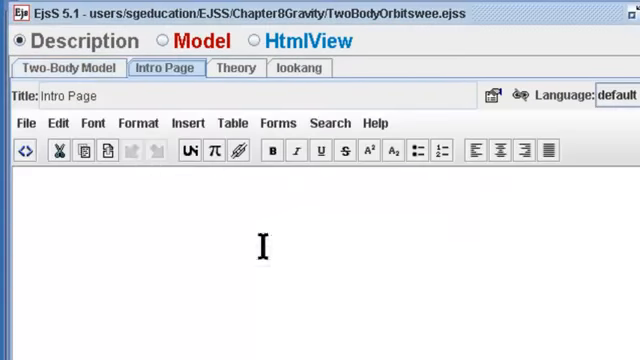
right_click(165, 68)
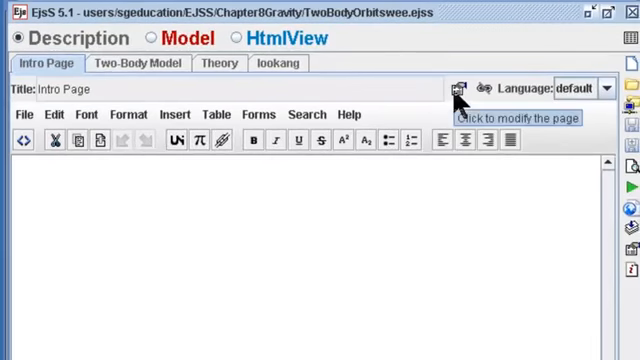
click(460, 88)
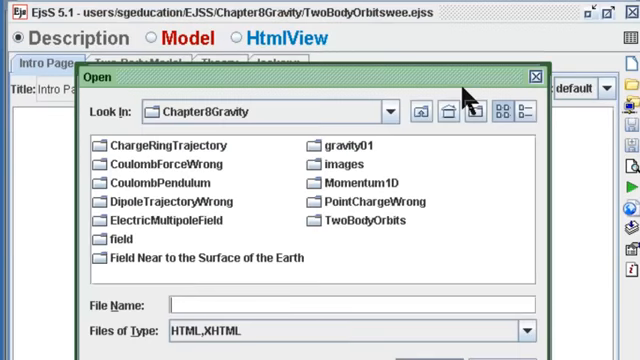
mouse_move(140, 255)
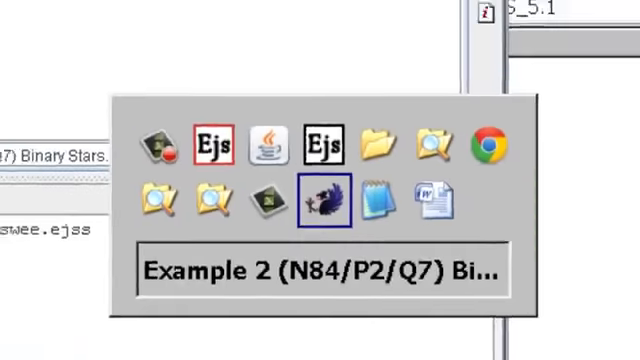
Cancel the Markup cleaner, leaving the Binary Stars intro page unchanged.
click(320, 202)
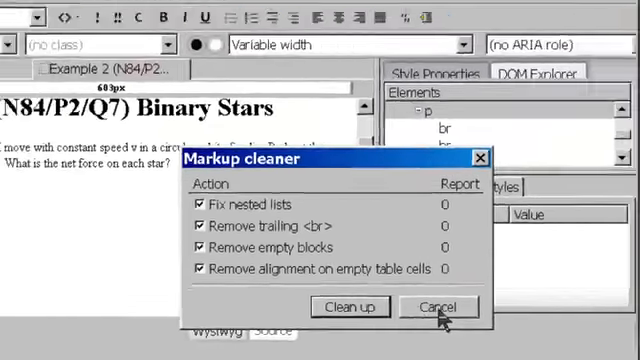
click(438, 307)
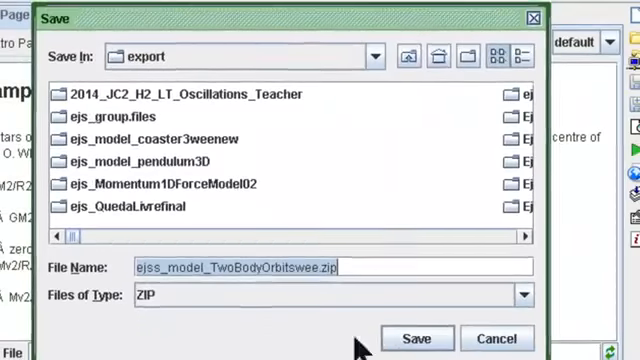
Export ejss_model_TwoBodyOrbitswee.zip to the export folder and start Package for ePub.
click(417, 338)
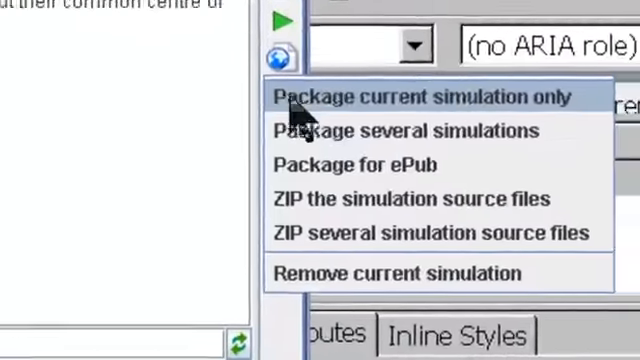
click(356, 165)
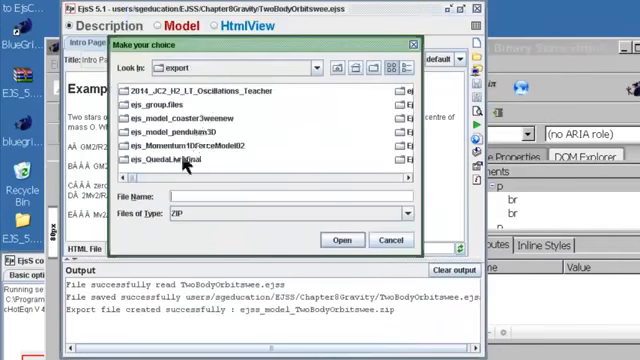
Choose the TwoBodyOrbitswee, projectile2cannon and gfield1 zip packages as the ePub models.
click(340, 68)
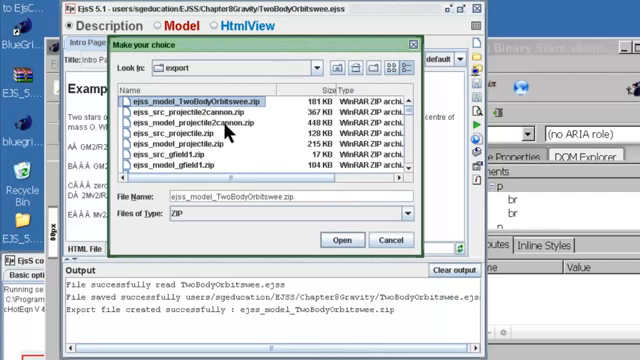
mouse_move(225, 130)
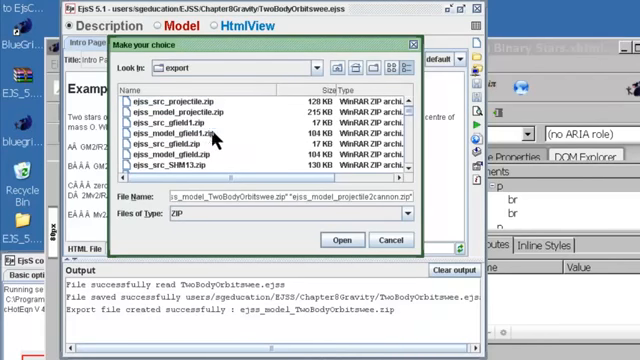
mouse_move(200, 140)
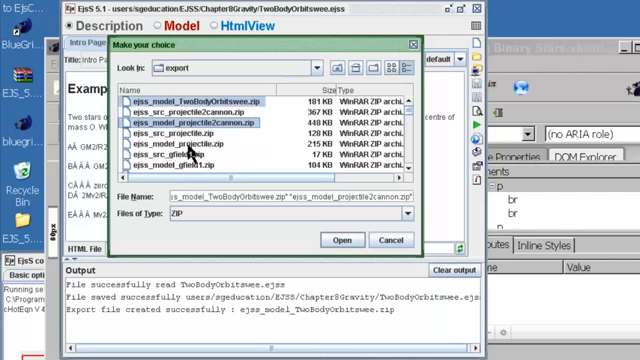
mouse_move(233, 148)
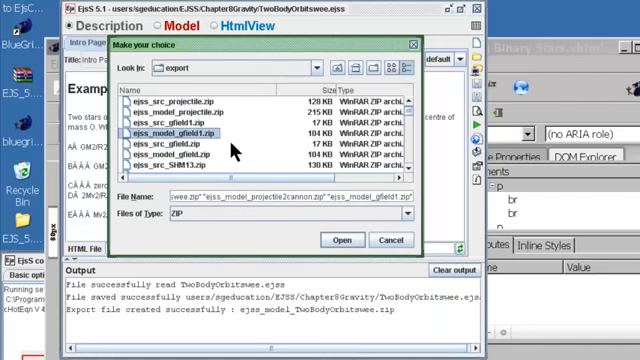
scroll(down, 3)
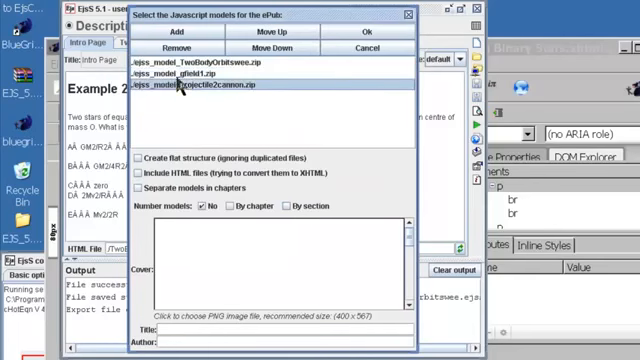
Configure the ePub with flat structure, included HTML files, a spring-mass cover image, title and author.
click(210, 62)
text(Title)
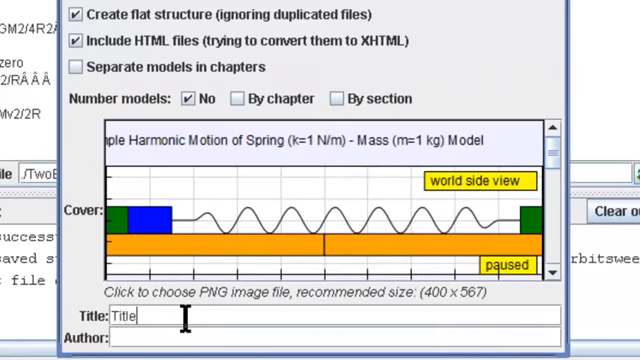
text(Loo)
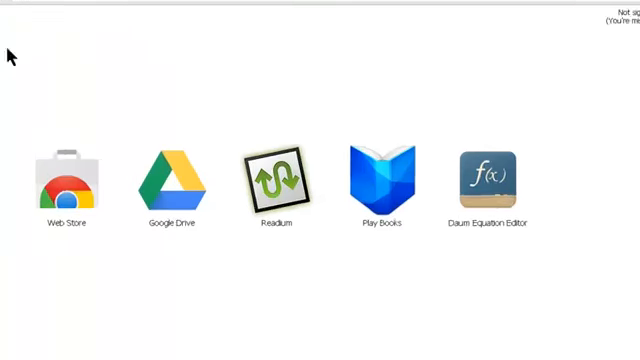
Launch Readium from Chrome apps and start adding a book to its library.
click(273, 180)
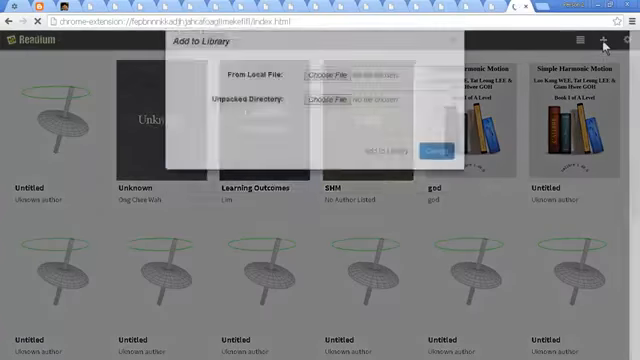
click(349, 72)
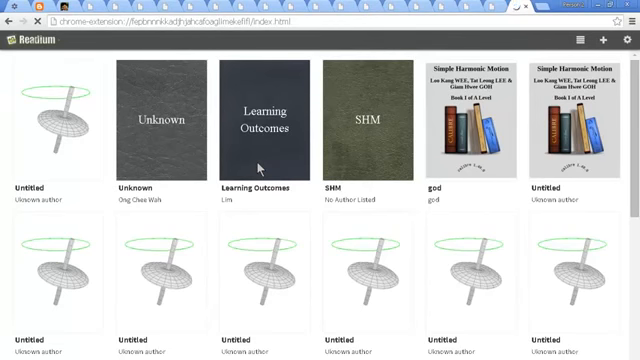
Start the Binary Stars simulation playing so both stars orbit.
scroll(down, 3)
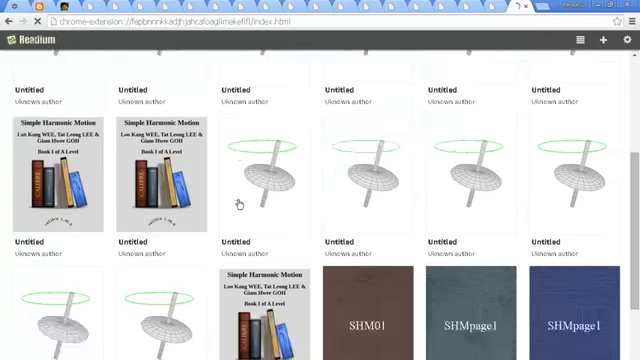
scroll(down, 3)
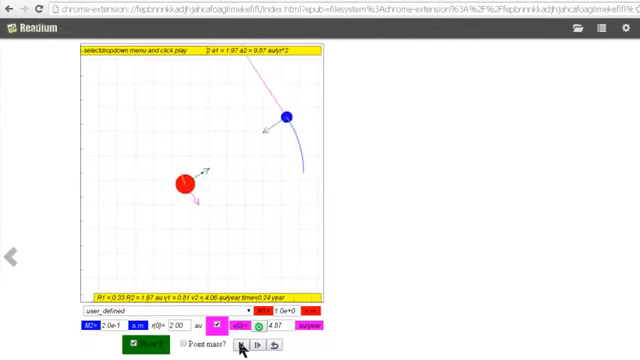
click(280, 347)
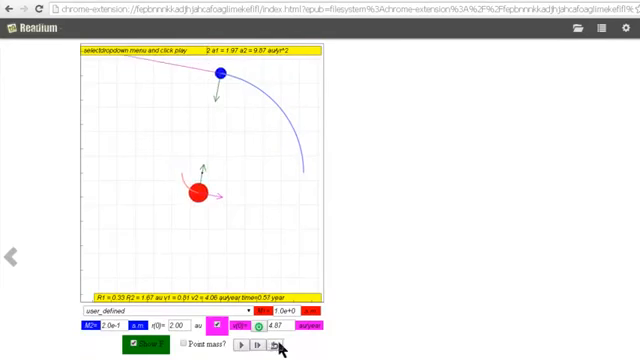